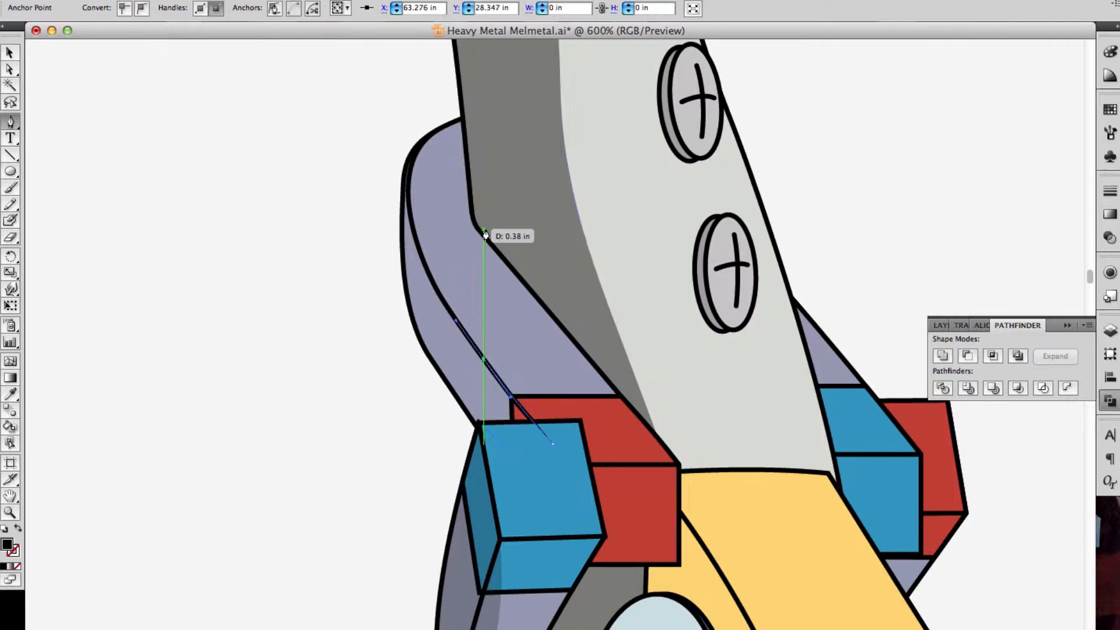
scroll("down", 3)
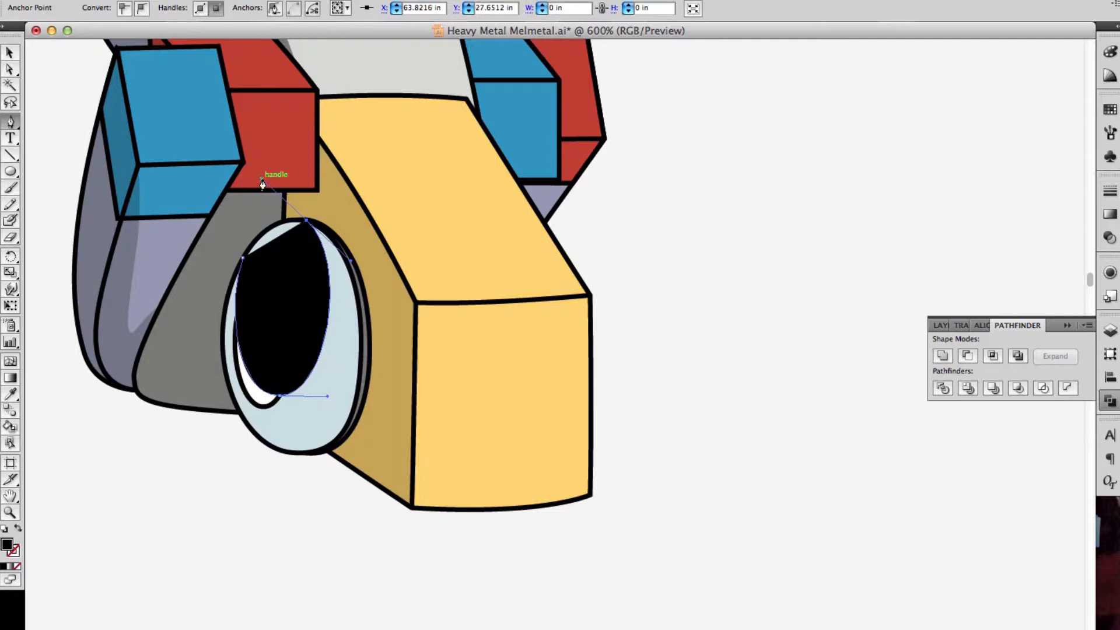